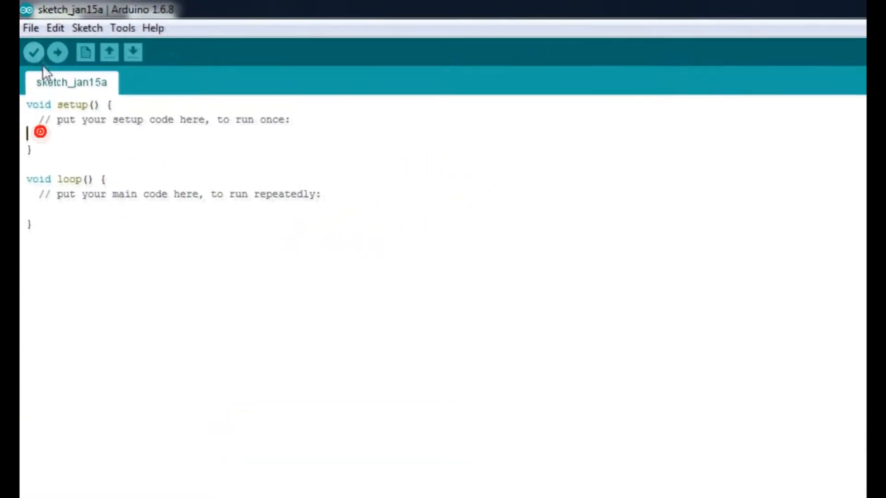
Load the MegaDas_IOExtension library's DigitalWrite_blink example sketch from the File examples
left_click(32, 28)
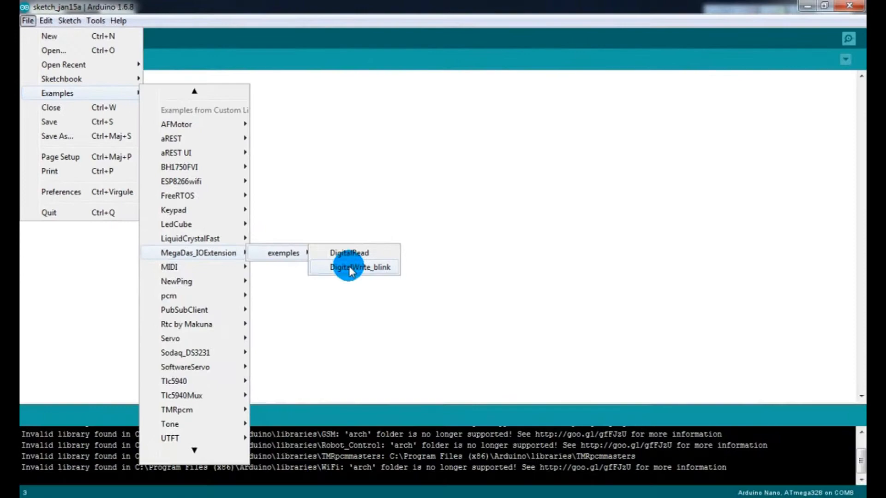
left_click(359, 267)
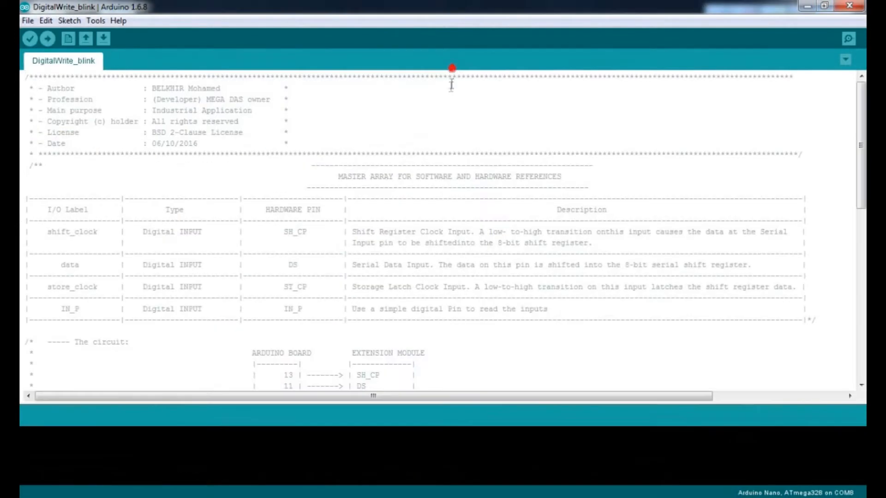
Review the blink sketch's loop() and verify it, compiling to 1,460 bytes
scroll("down", 3)
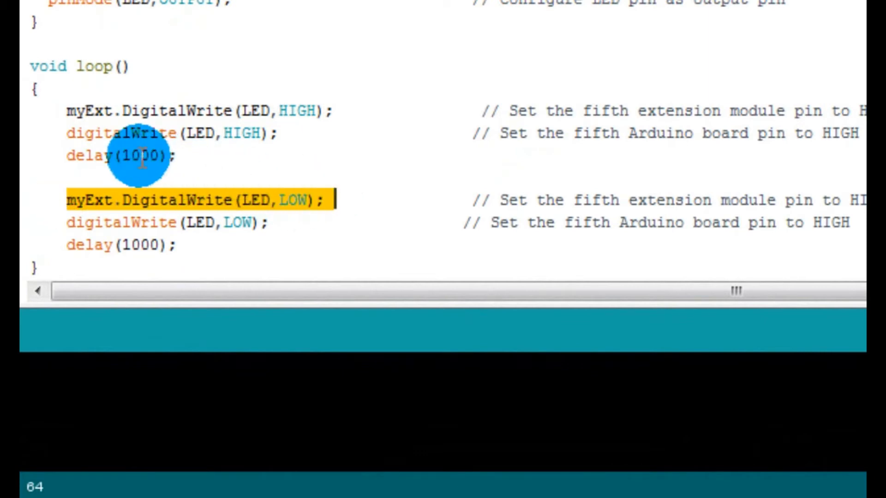
left_click(29, 37)
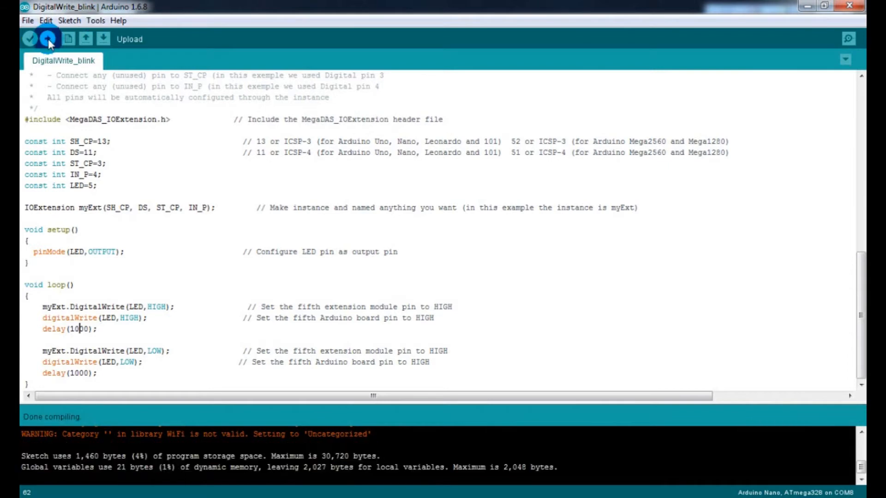
Upload DigitalWrite_blink to the Nano and load the DigitalRead example sketch
left_click(46, 38)
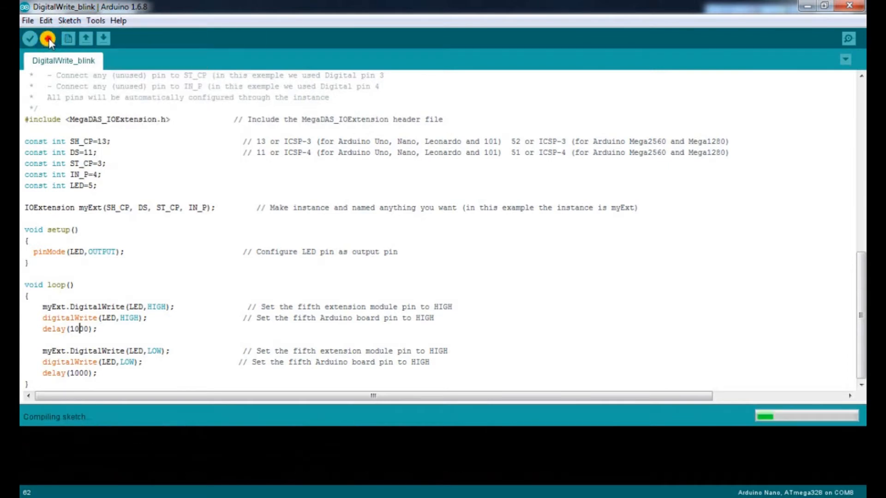
left_click(48, 38)
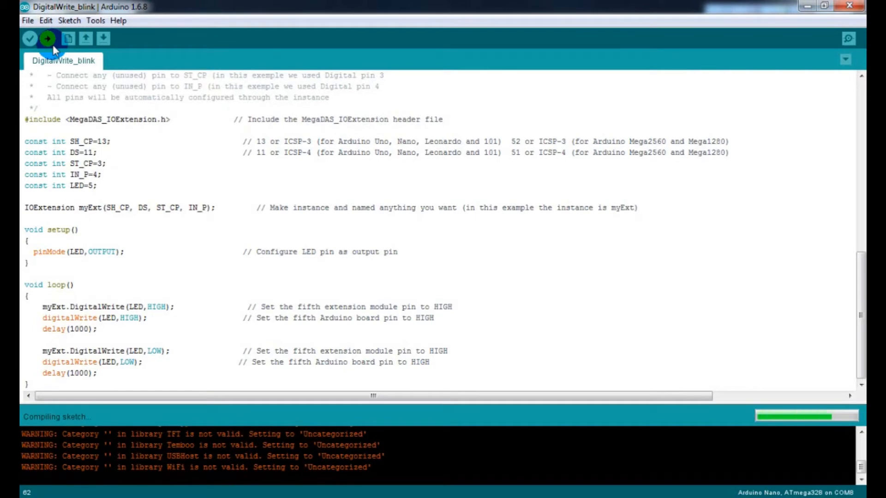
left_click(47, 39)
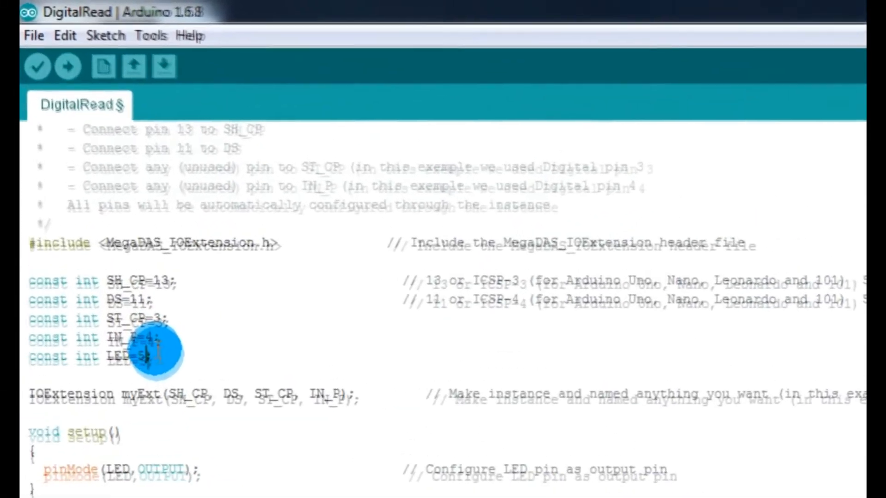
Change the sketch to DigitalRead(12) and myExt.DigitalWrite(LED, HIGH), then verify it compiles at 1,414 bytes
scroll("down", 3)
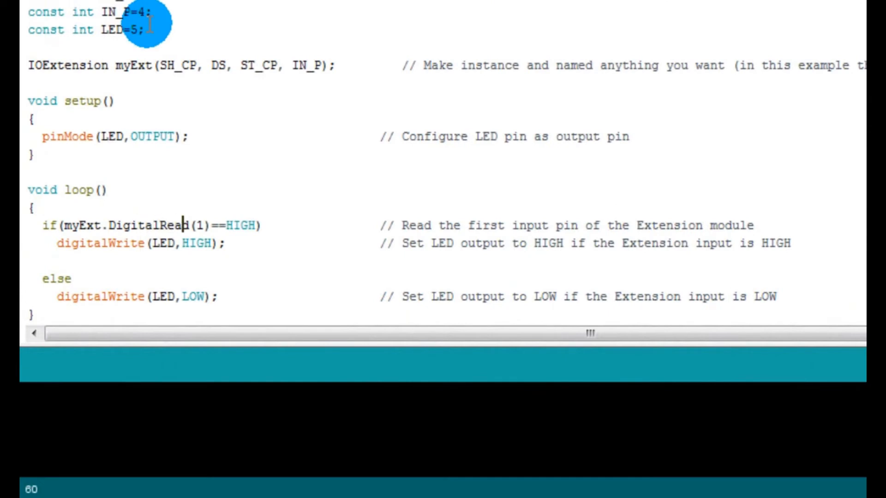
type("12")
left_click(142, 243)
type("myExt")
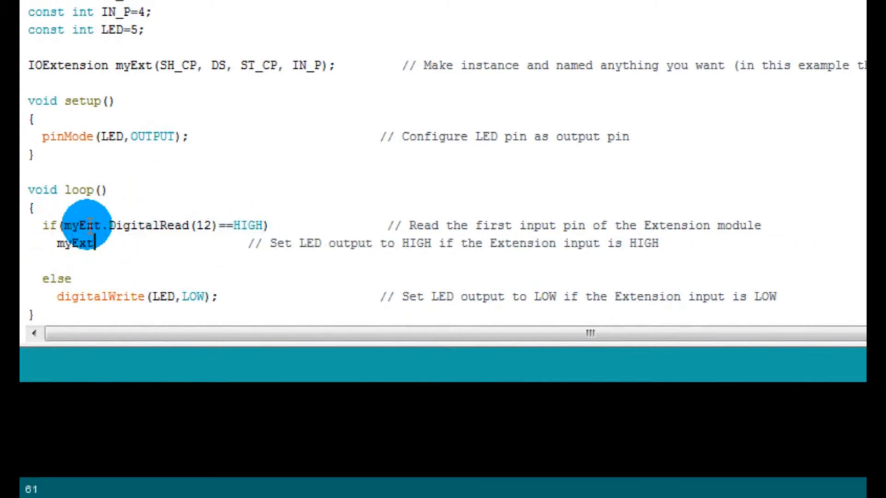
type(".Digital")
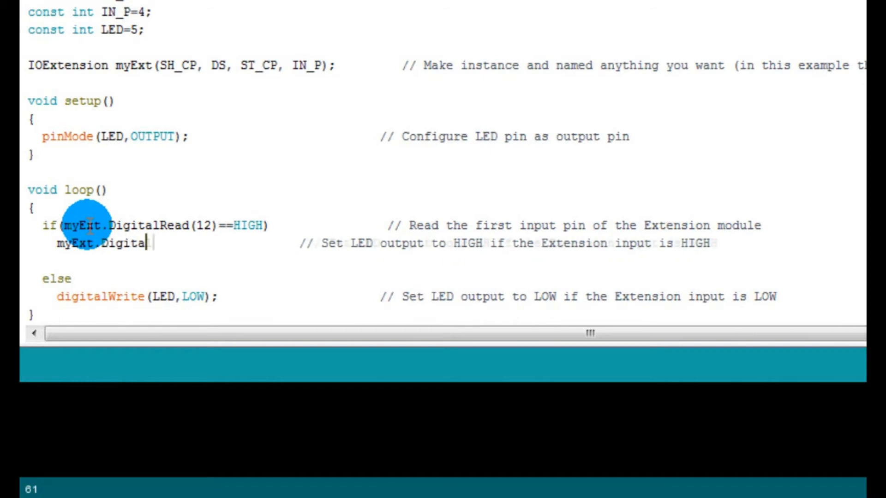
type("lWrite(LED,H")
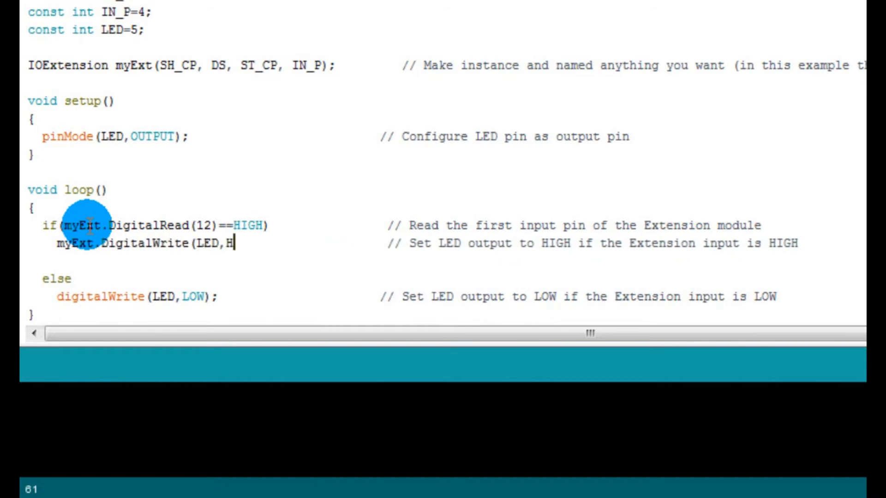
type("IGH);")
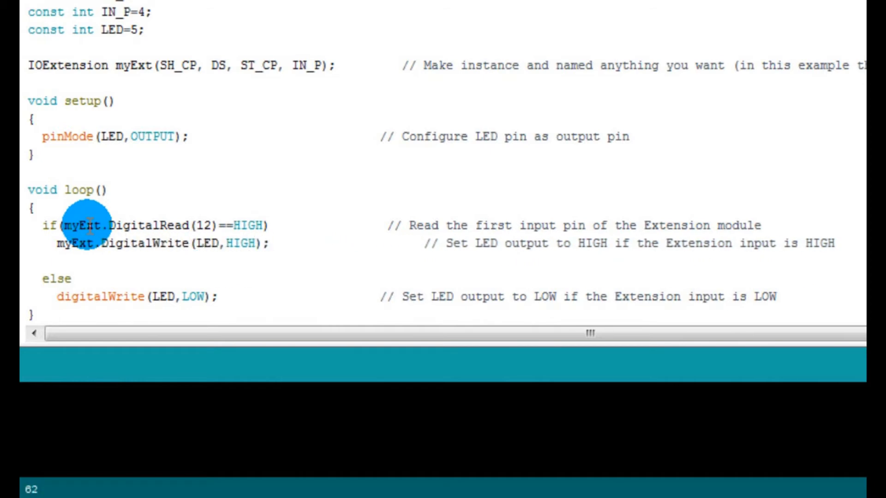
mouse_move(56, 243)
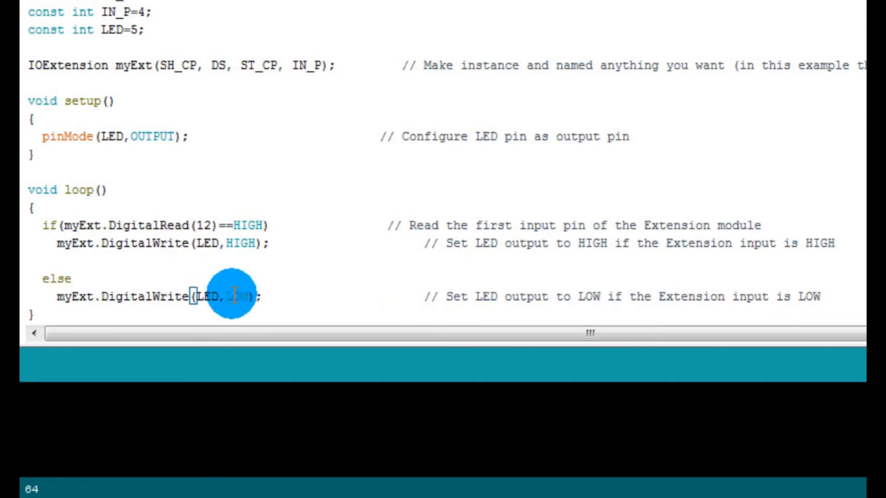
left_click(28, 40)
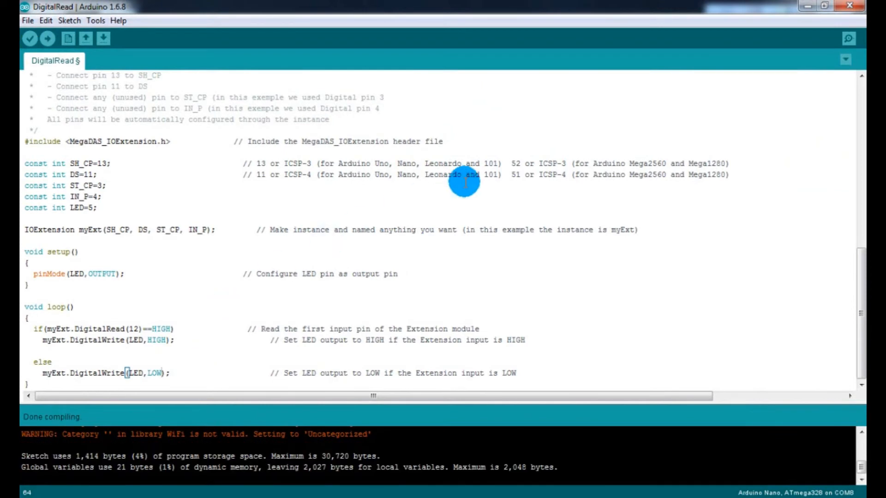
Confirm Board is "Arduino Nano" under Tools and upload the edited DigitalRead sketch
left_click(95, 20)
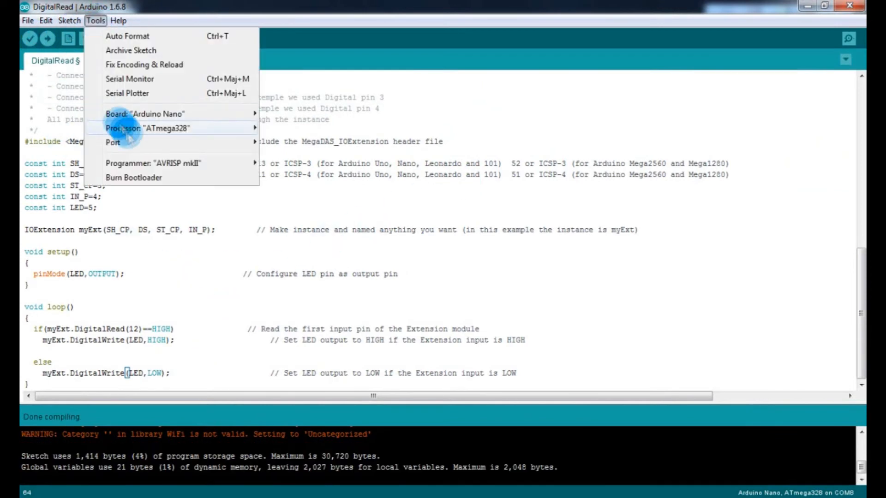
left_click(45, 39)
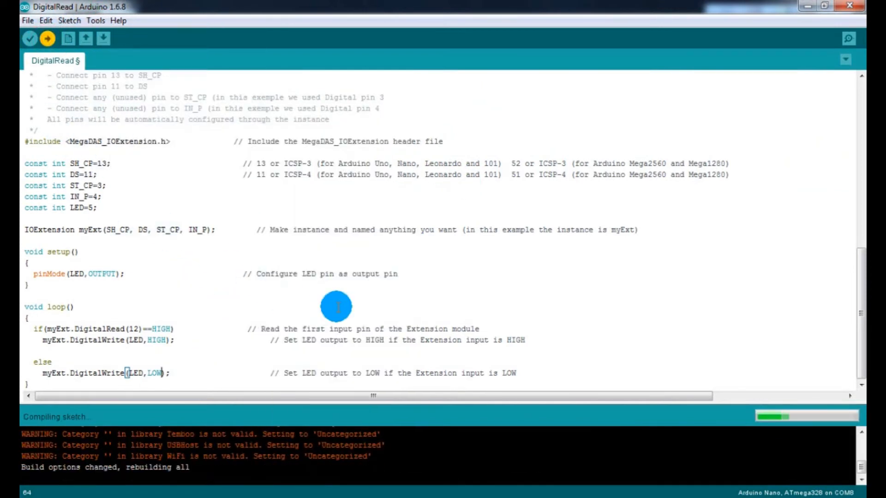